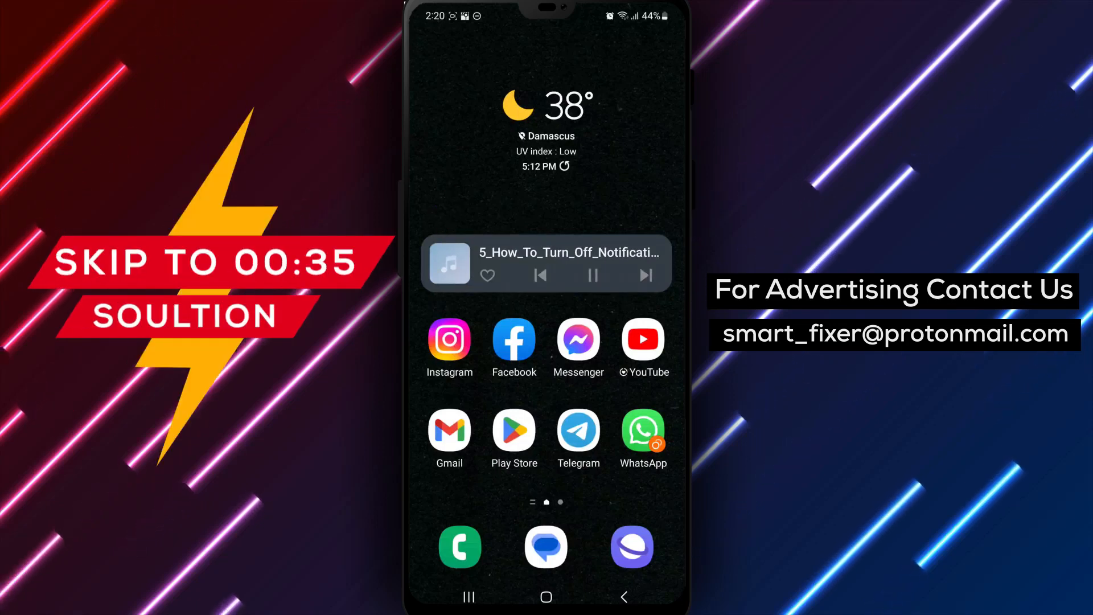
- Turn off story notifications for the contact Asus from the story avatar menu, showing the confirmation
click(578, 432)
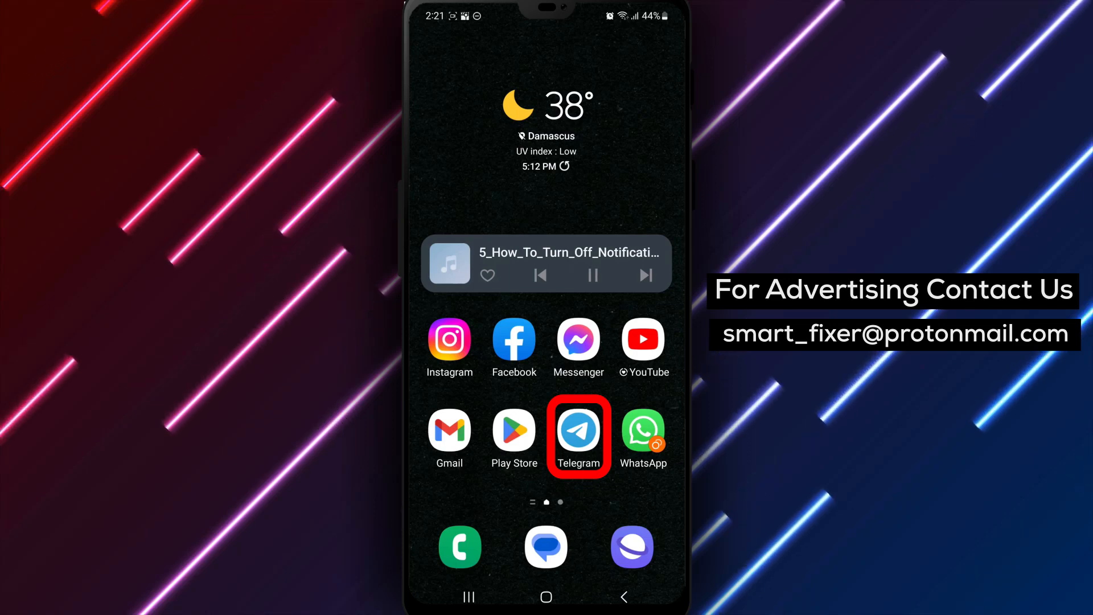
click(578, 432)
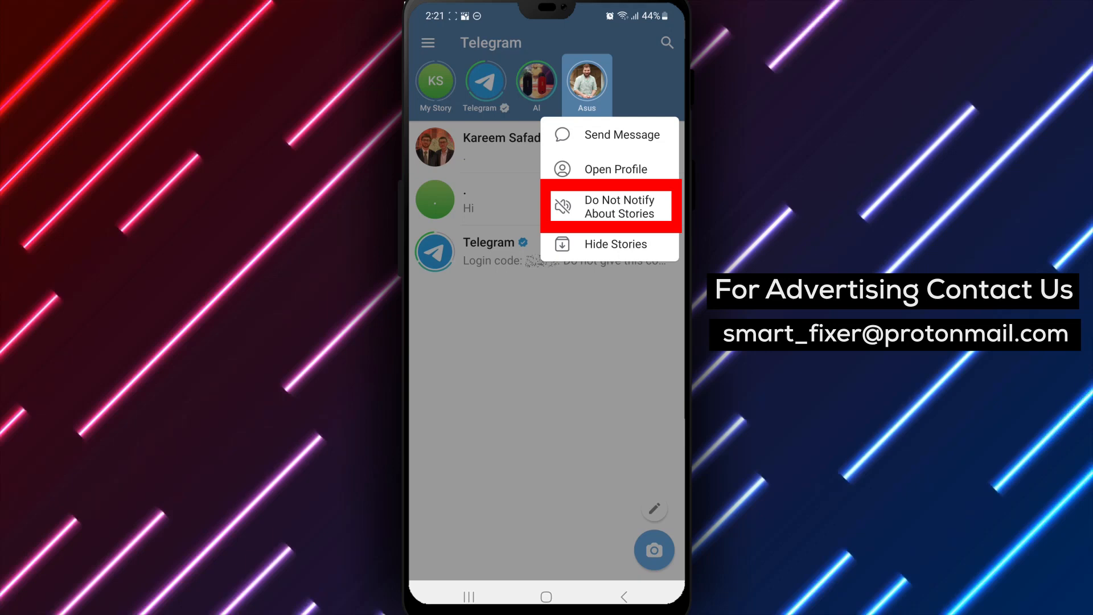
click(623, 206)
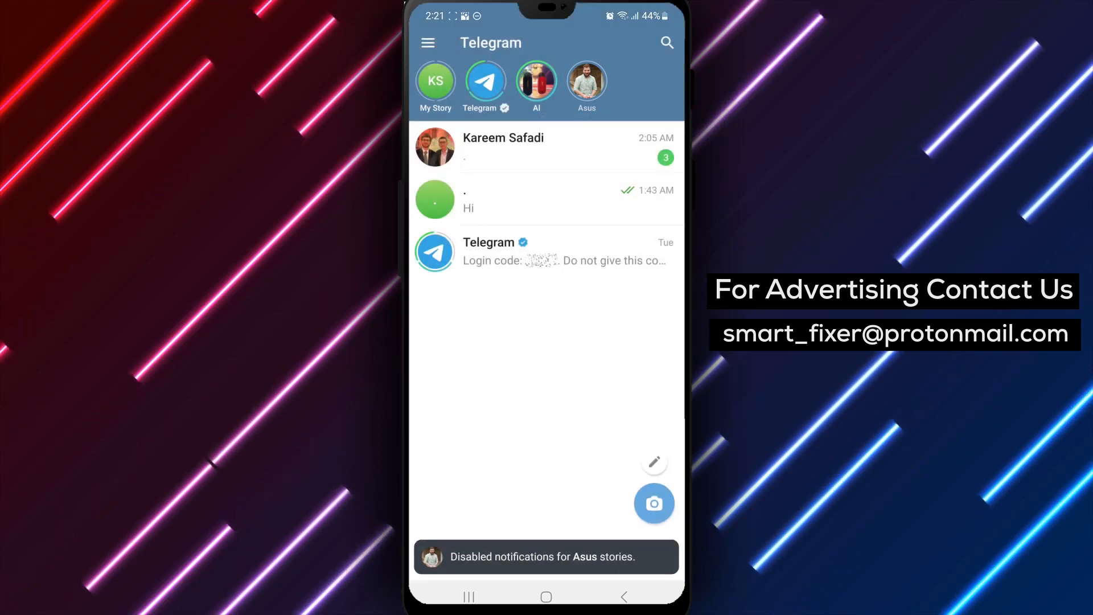